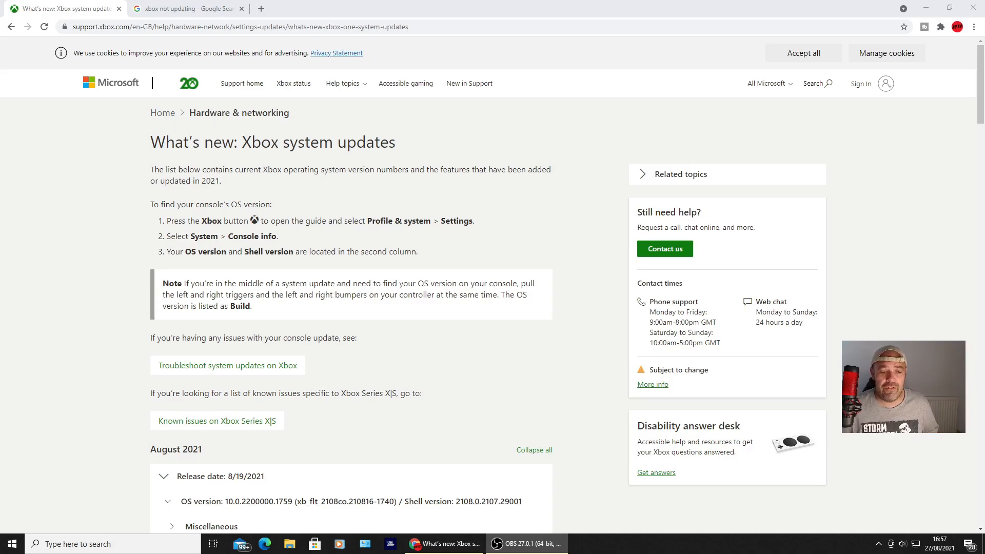
- Show the Google results for 'xbox not updating' with the power-cycle restart snippet
{"action": "scroll", "scroll_direction": "down", "scroll_amount": 3}
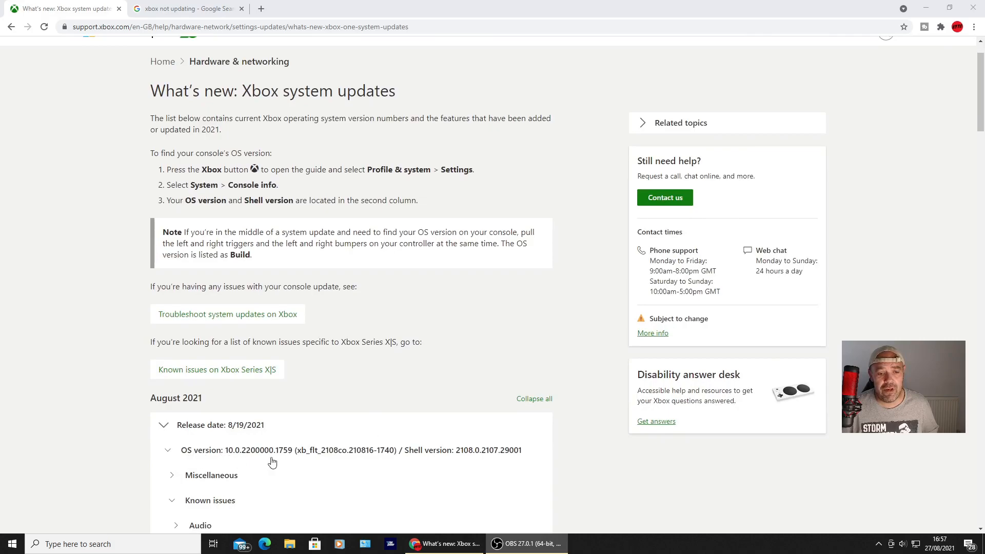
{"action": "mouse_move", "coordinate": [456, 458]}
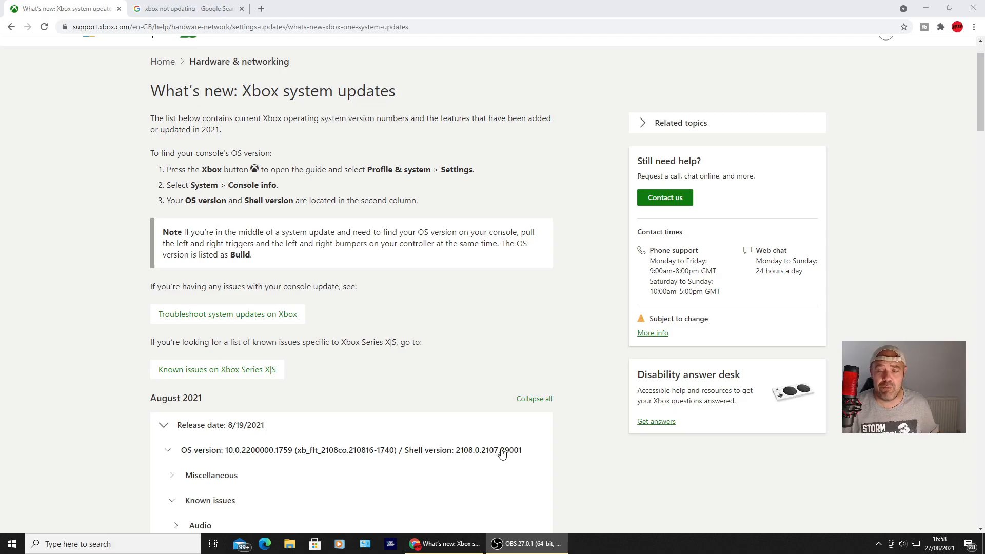
{"action": "mouse_move", "coordinate": [461, 377]}
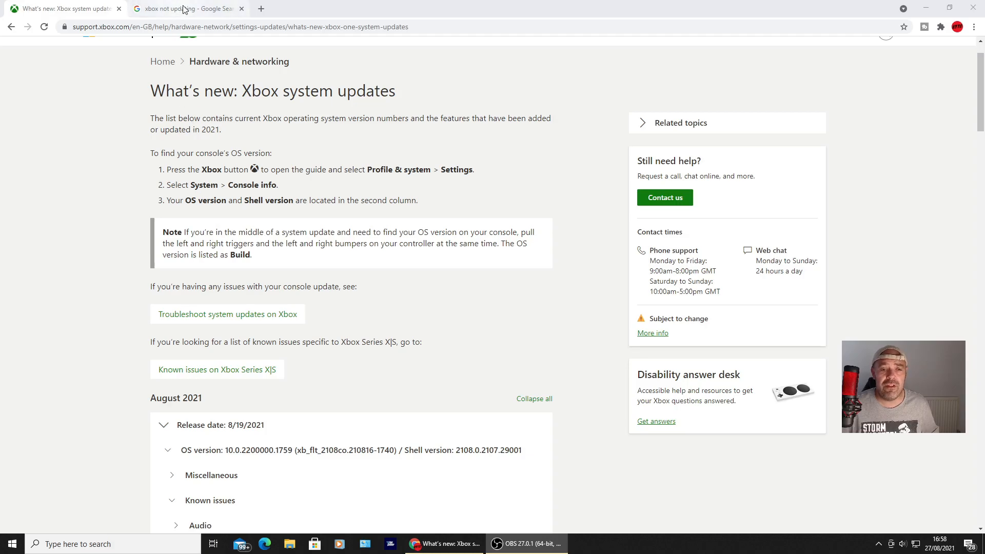
{"action": "left_click", "coordinate": [186, 8]}
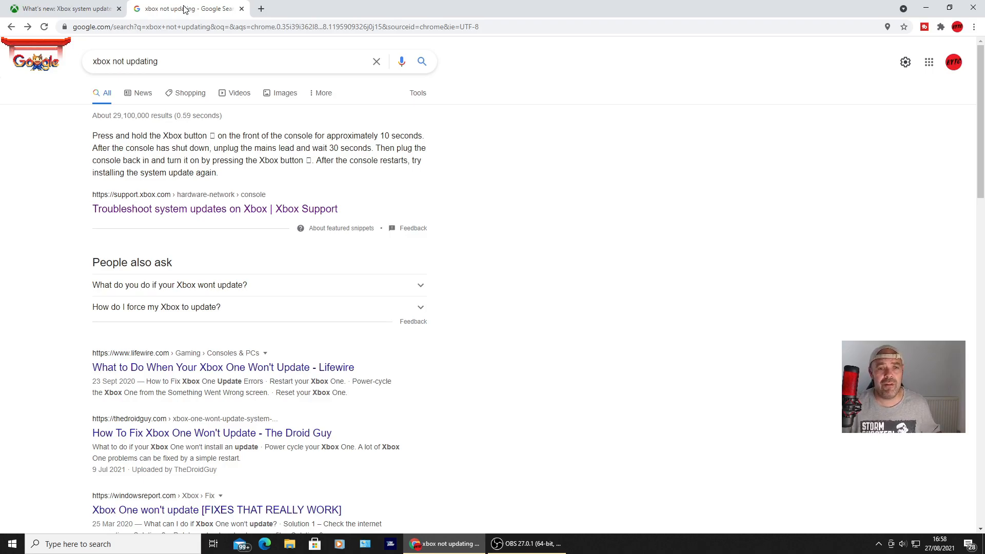
{"action": "mouse_move", "coordinate": [267, 156]}
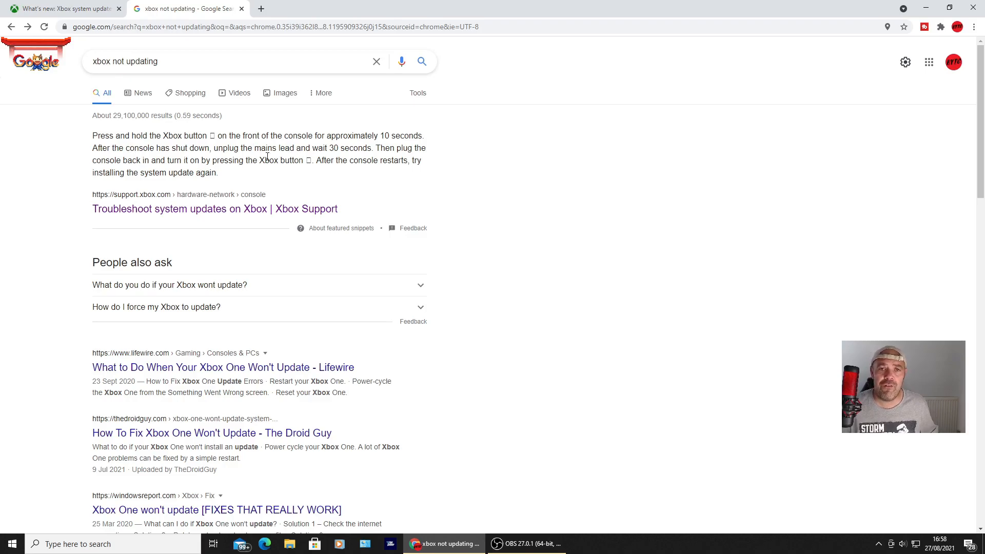